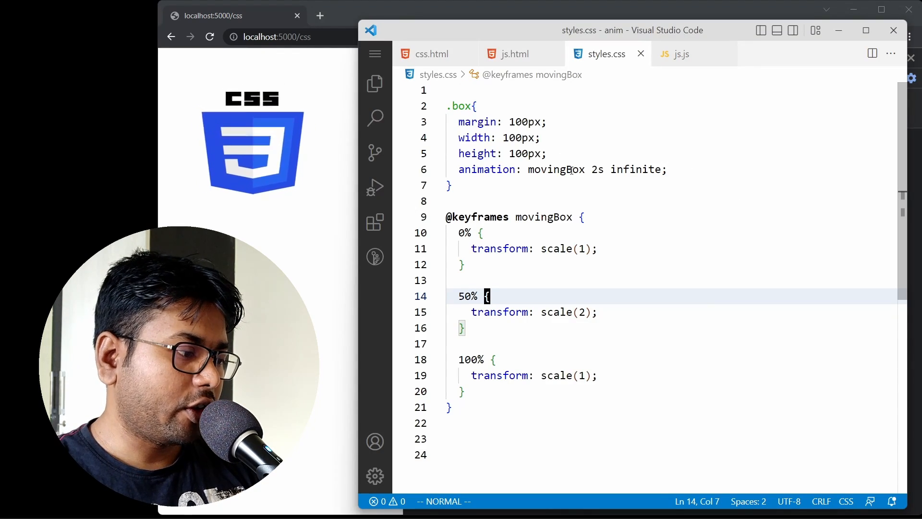
{"action": "mouse_move", "coordinate": [271, 150]}
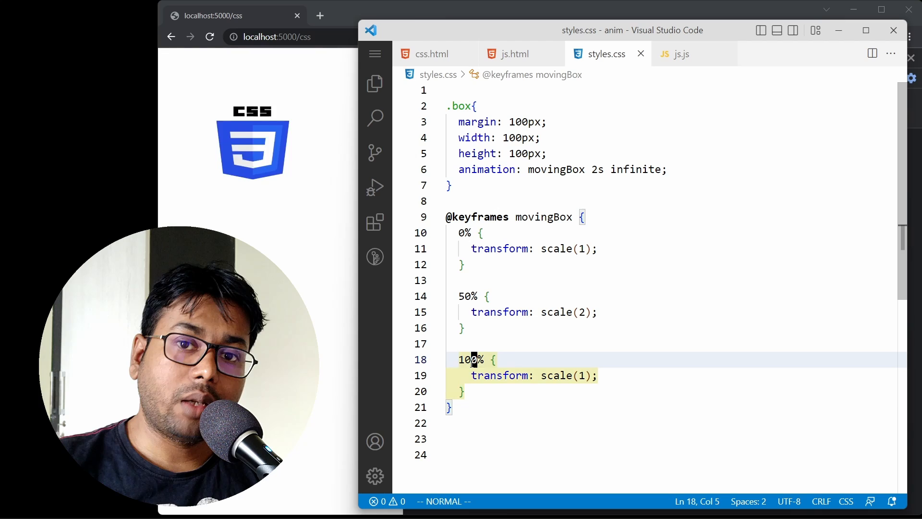
Step: Review animationLoop in js.js and bring up Chrome DevTools Performance on the JS page
{"action": "left_click", "coordinate": [493, 359]}
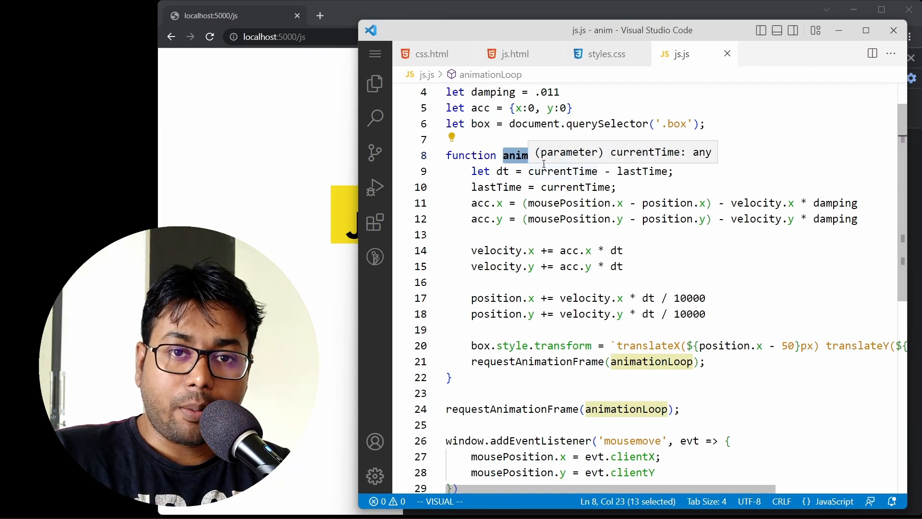
{"action": "mouse_move", "coordinate": [631, 204]}
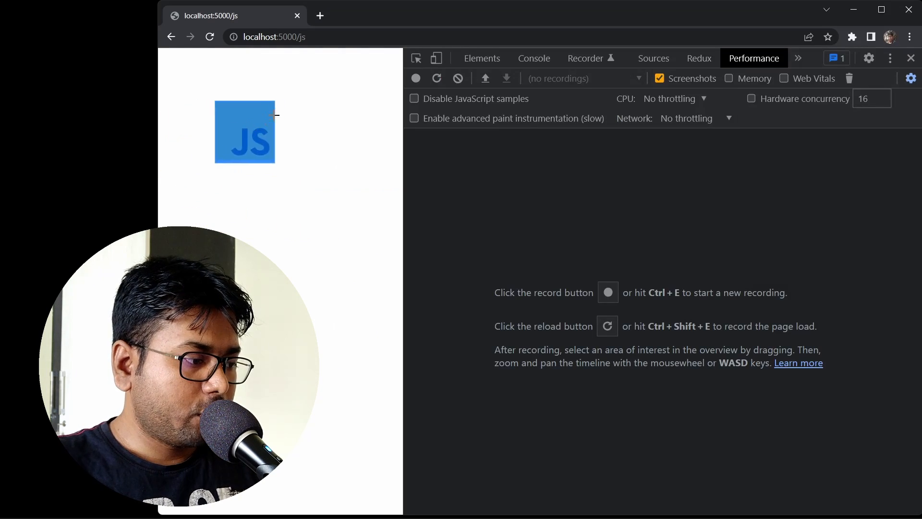
Step: Load /css and record a Performance profile showing steady 16.7 ms frames
{"action": "left_click", "coordinate": [294, 37]}
{"action": "type", "text": "css"}
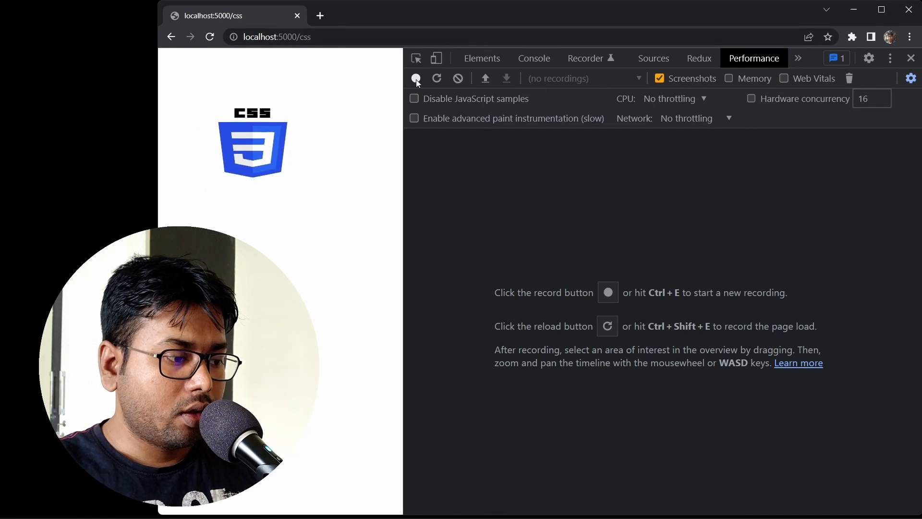
{"action": "left_click", "coordinate": [415, 79]}
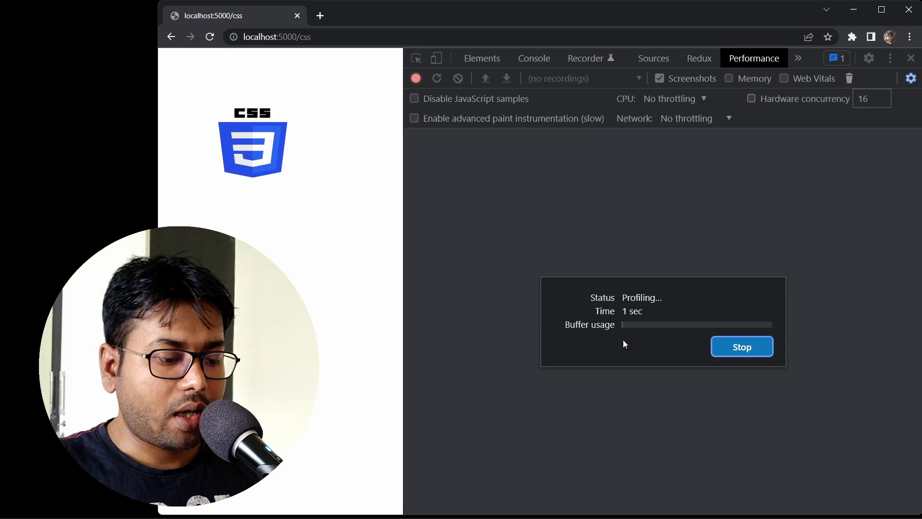
{"action": "left_click", "coordinate": [741, 346]}
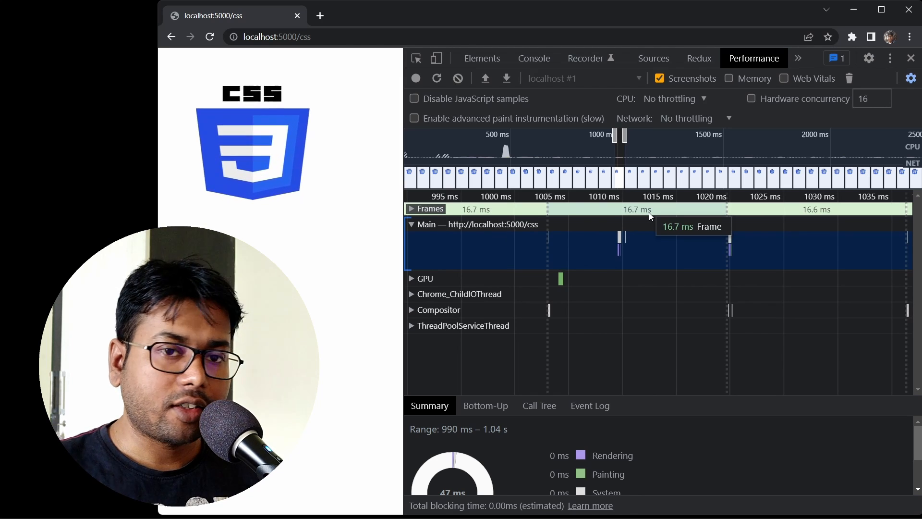
{"action": "mouse_move", "coordinate": [576, 244]}
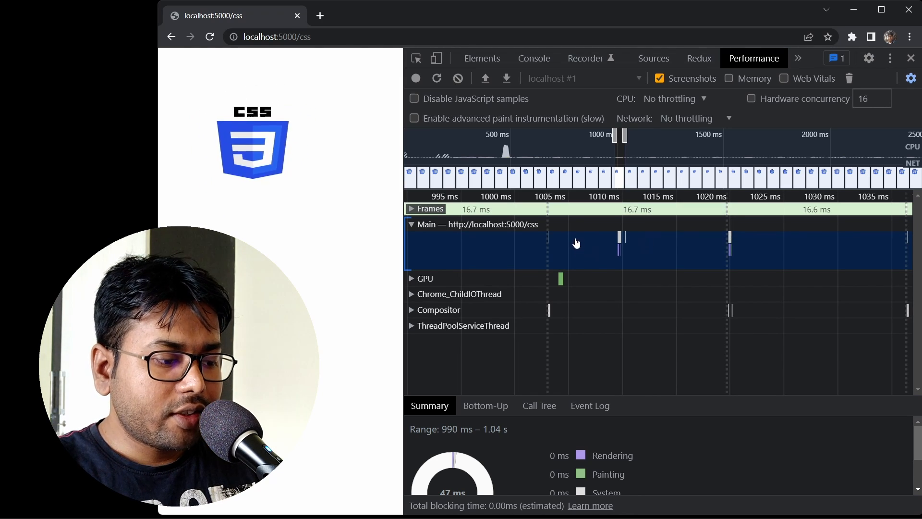
{"action": "mouse_move", "coordinate": [610, 250]}
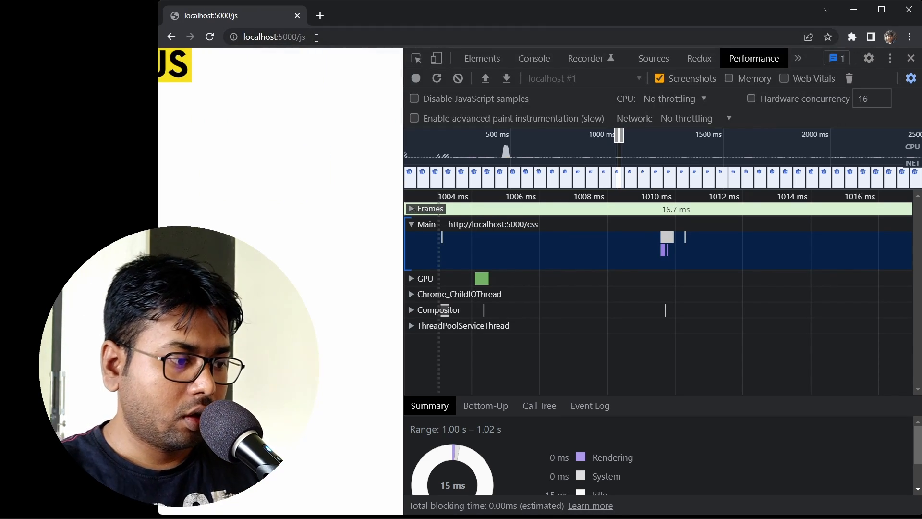
Step: Record a profile of the JS mouse-following page and show its per-frame function calls
{"action": "left_click", "coordinate": [415, 78]}
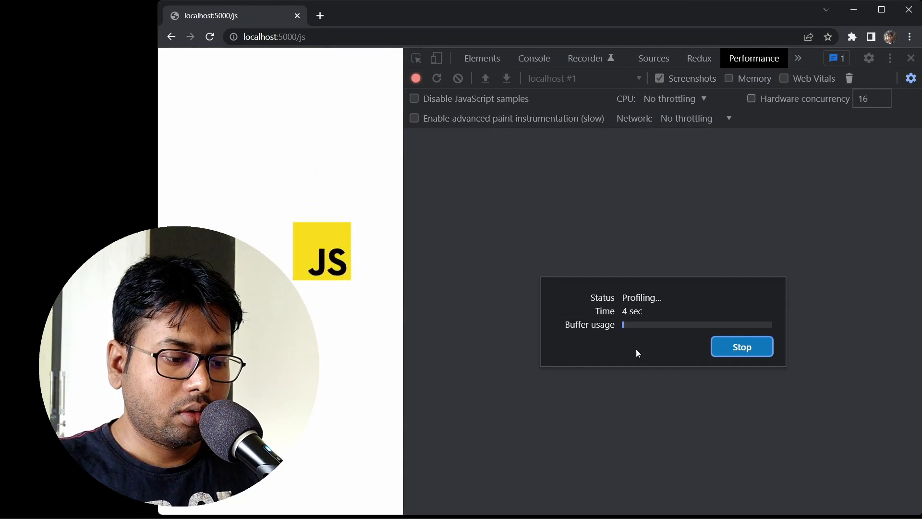
{"action": "left_click", "coordinate": [741, 345]}
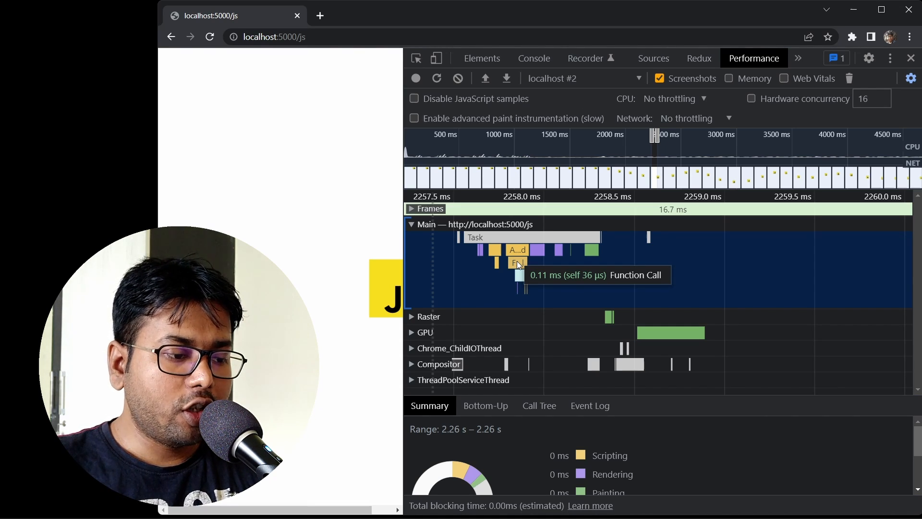
{"action": "left_click", "coordinate": [674, 98]}
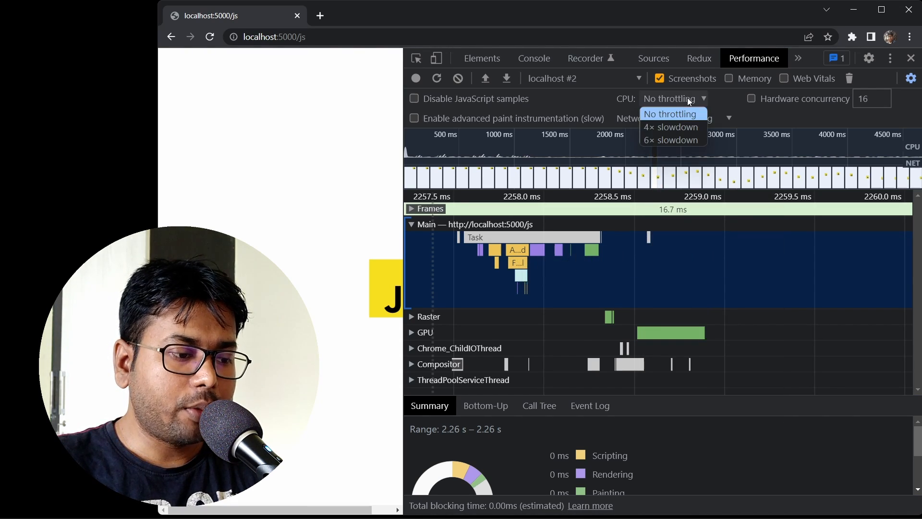
Step: Apply 6× CPU slowdown and record a throttled profile of the JS page
{"action": "left_click", "coordinate": [670, 140]}
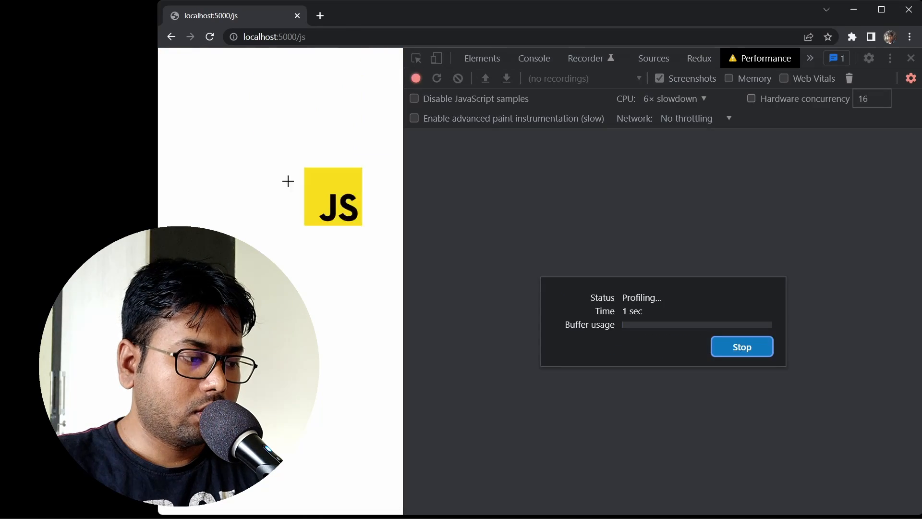
{"action": "left_click", "coordinate": [741, 346]}
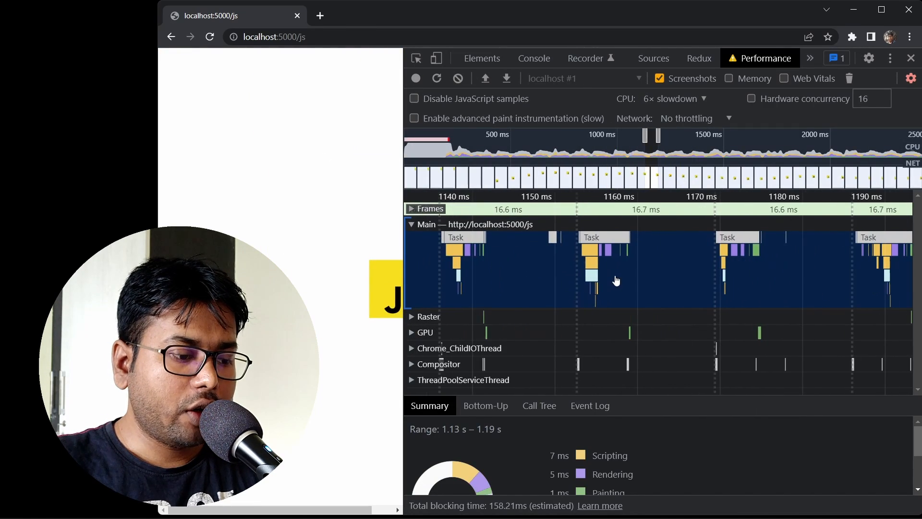
{"action": "mouse_move", "coordinate": [603, 258]}
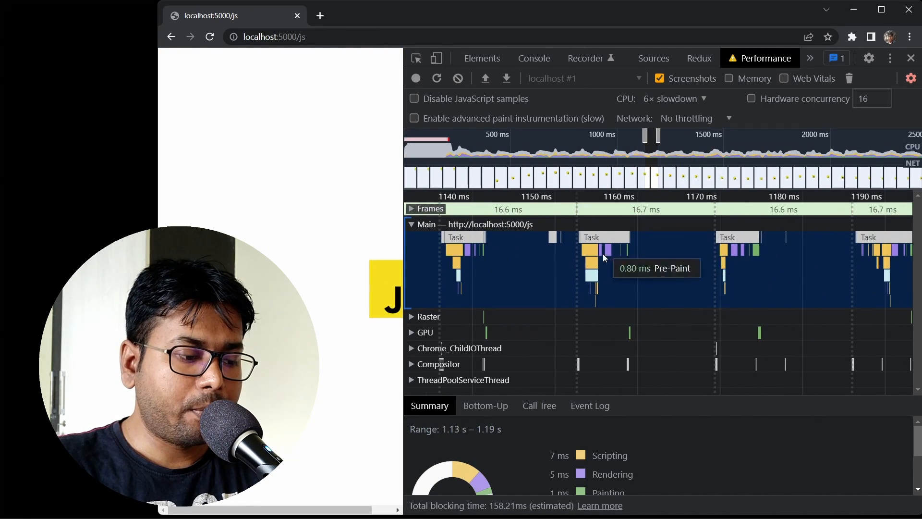